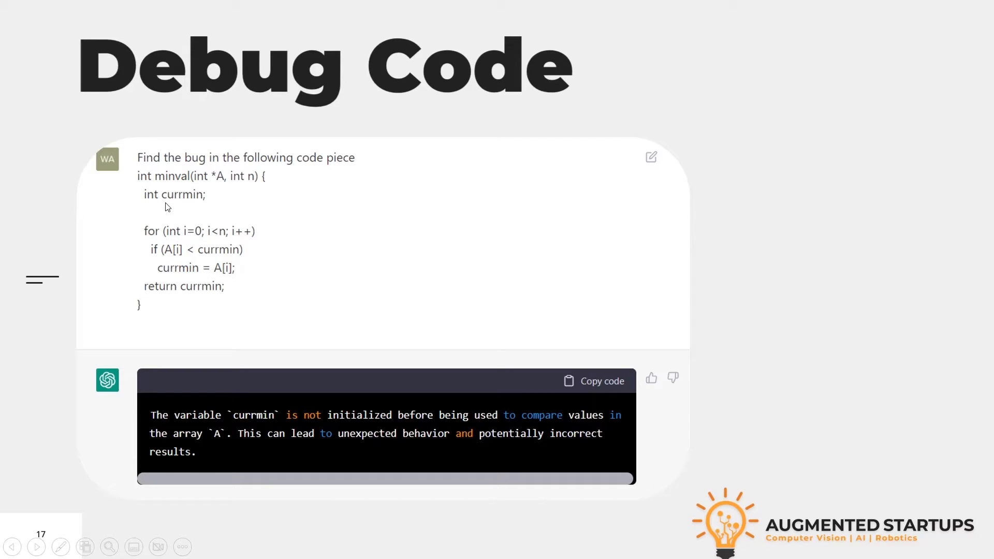
mouse_move(184, 204)
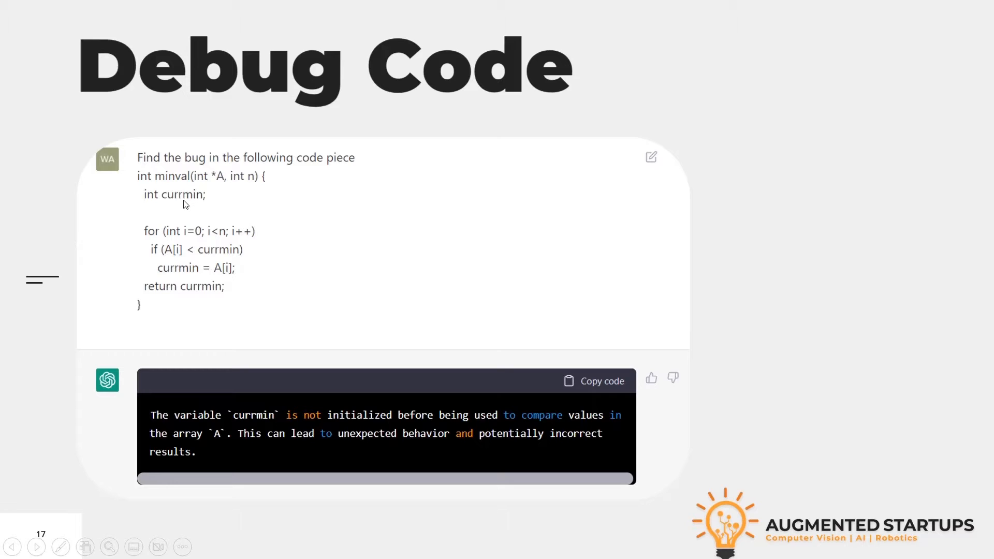
mouse_move(211, 415)
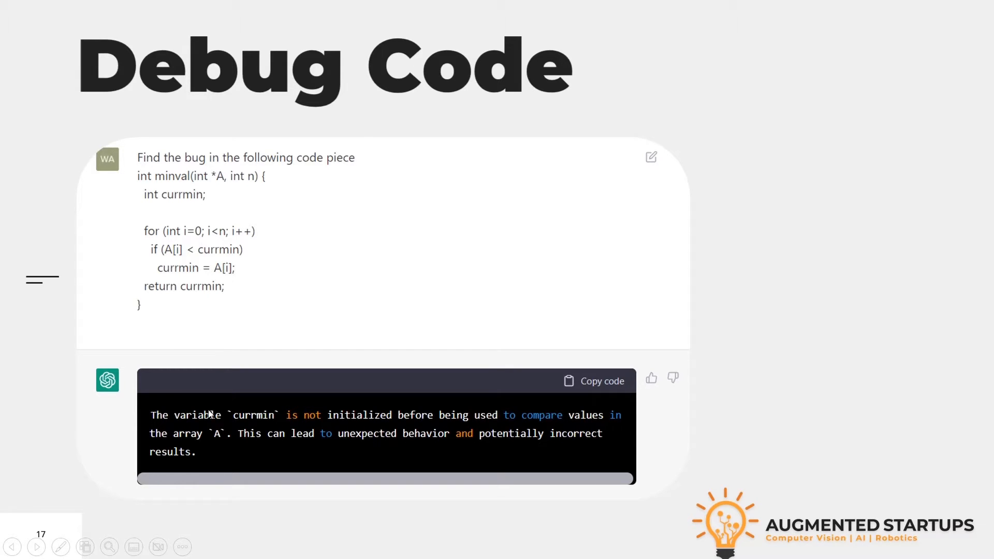
mouse_move(311, 394)
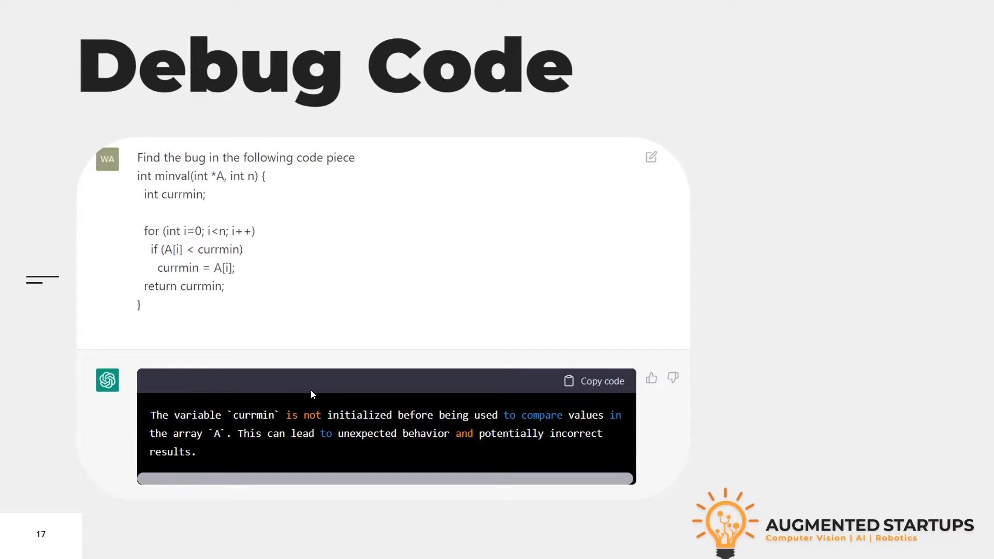
- Complete the Altium Designer installation, launch it, and dismiss the no-differential-pairs error on the Arduino PCB
scroll("down", 3)
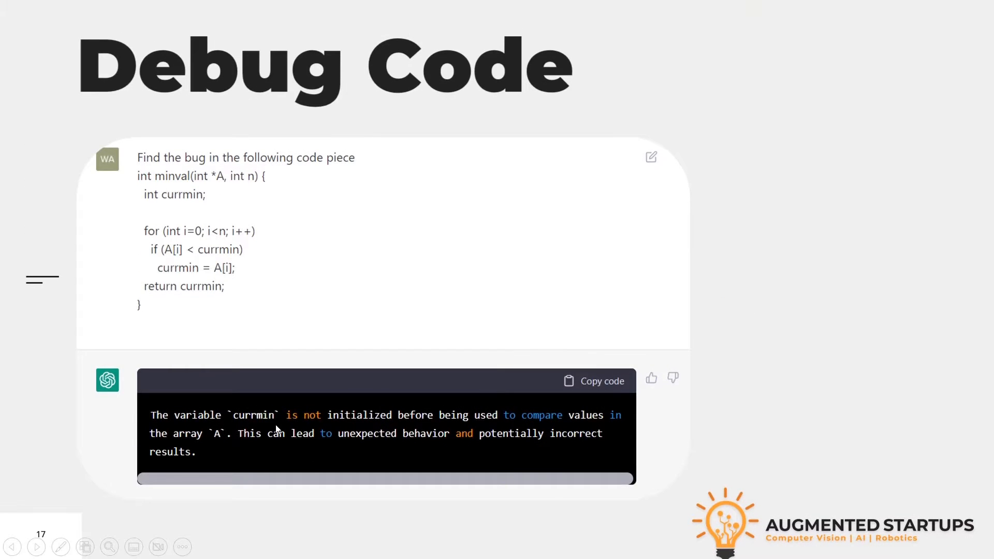
mouse_move(446, 423)
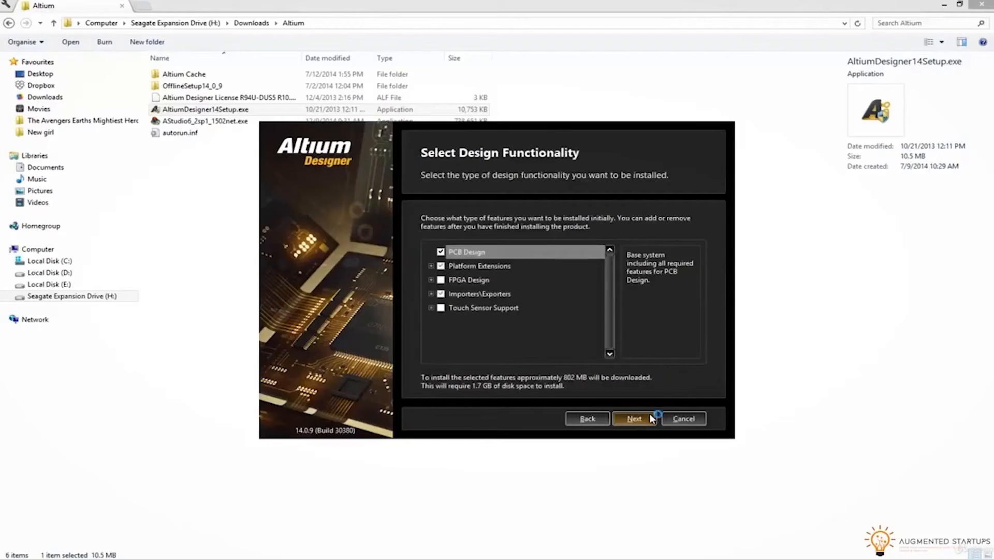
left_click(634, 418)
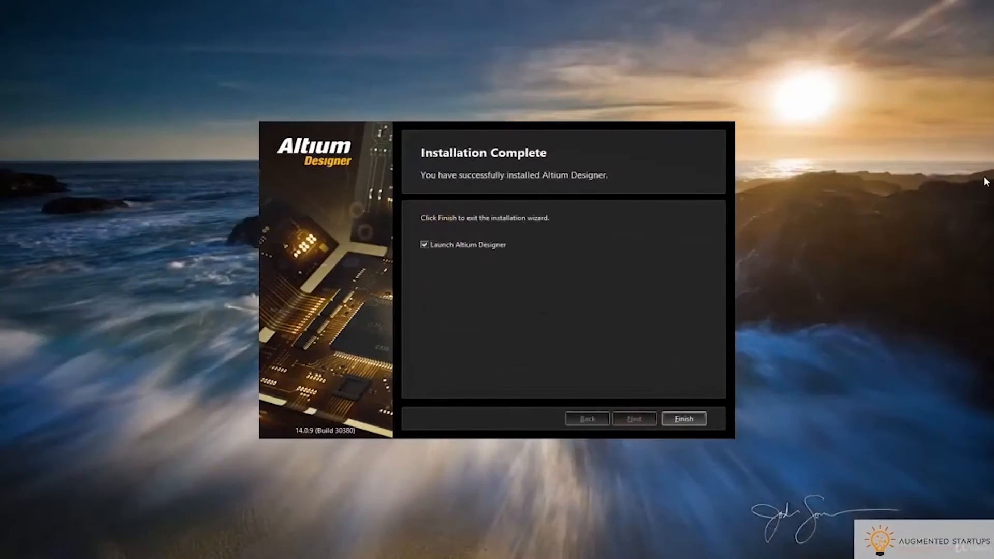
left_click(683, 419)
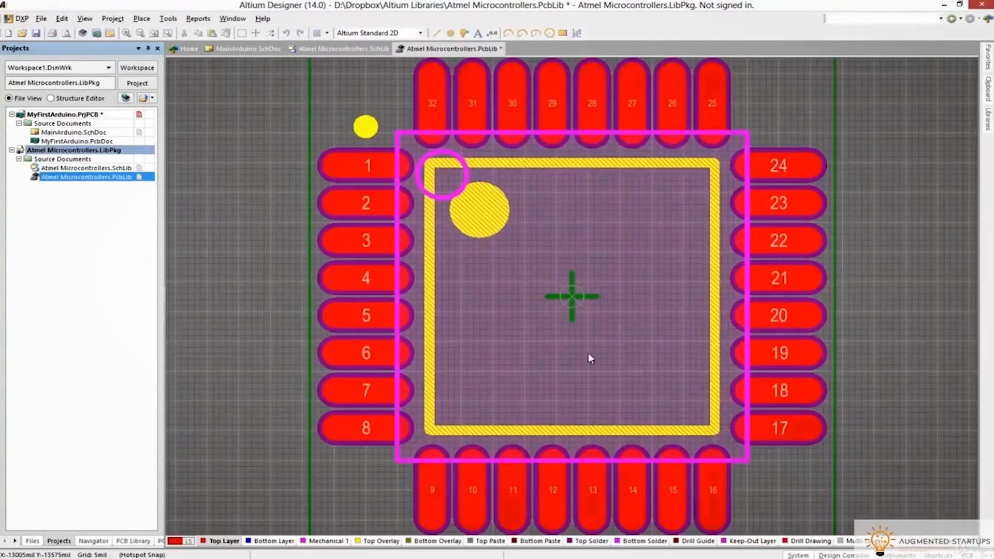
key("3")
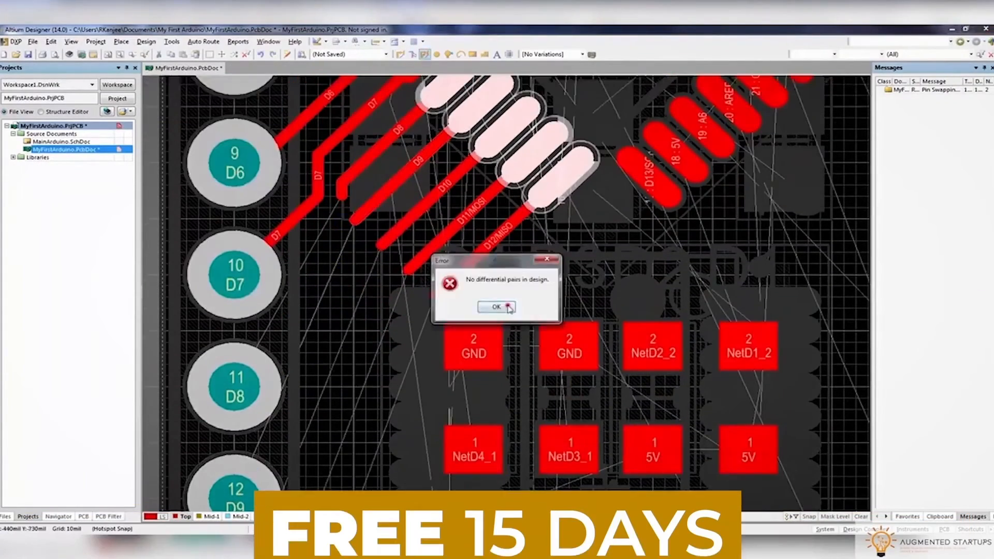
left_click(498, 307)
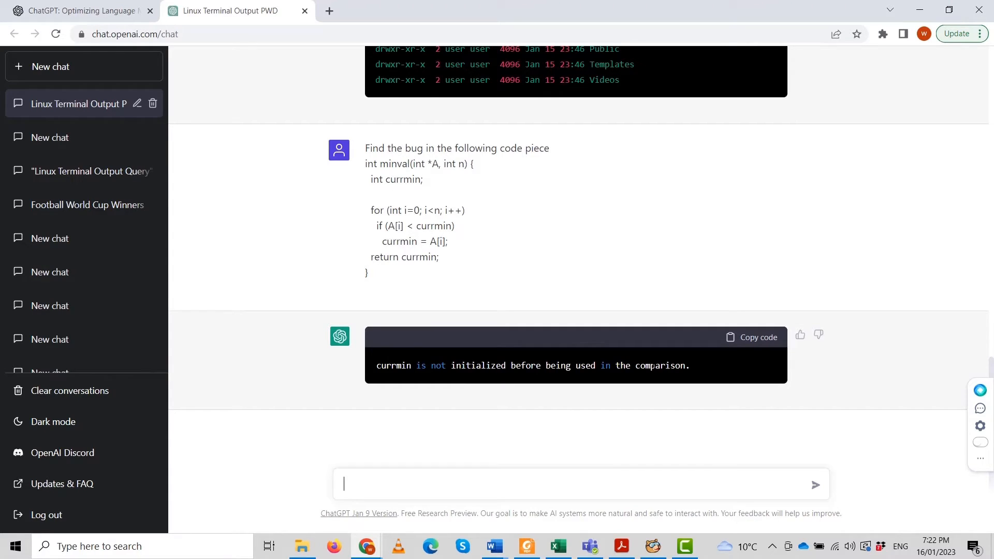
mouse_move(637, 387)
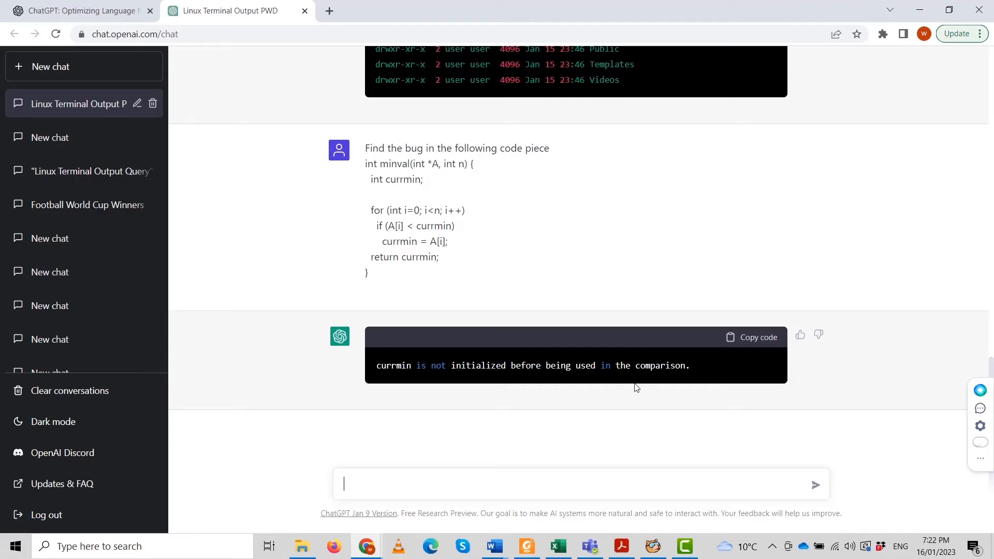
mouse_move(523, 438)
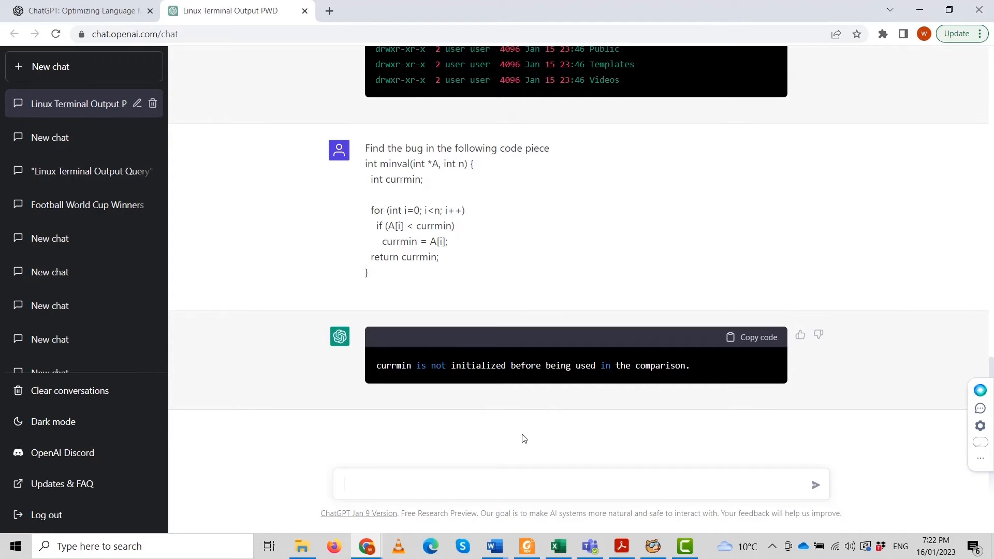
- Draft 'fix this issue of initializing the variable', correcting the misspelled word via spelling suggestions
type("fix t")
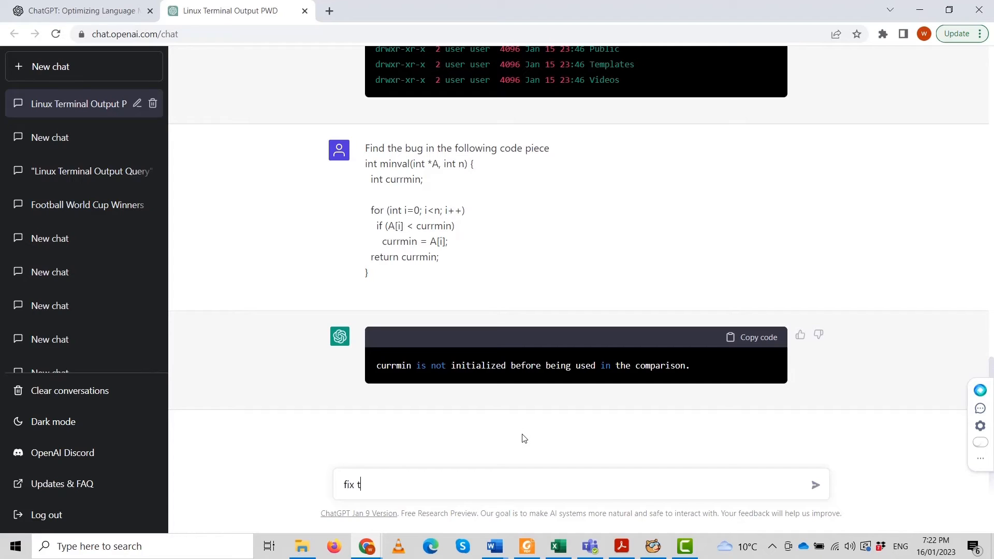
type("his issue of initiali")
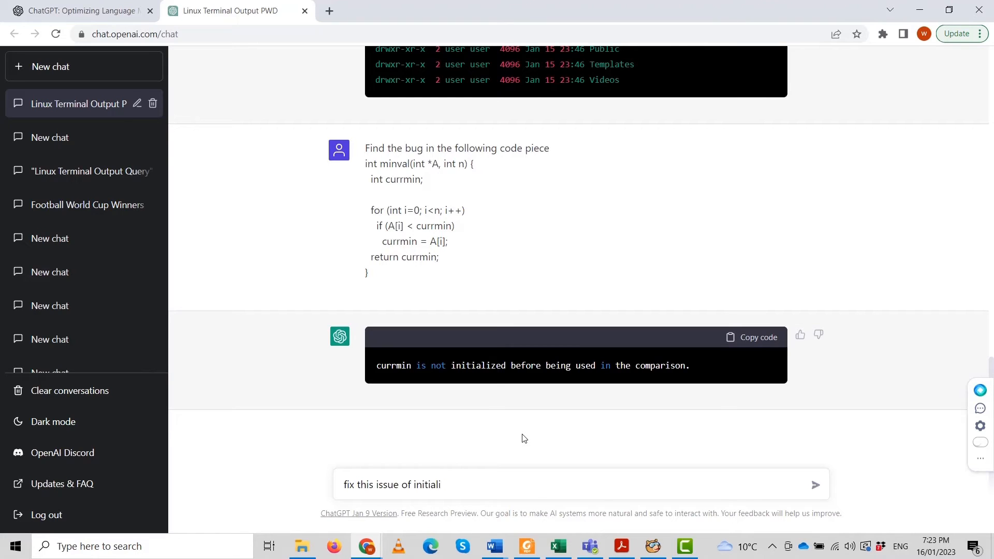
type("zing")
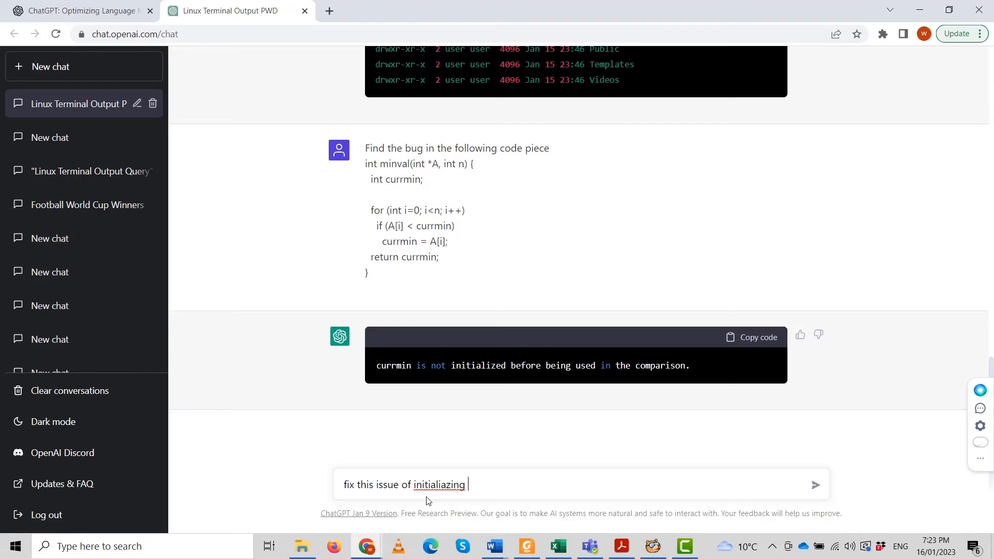
right_click(438, 485)
type(" t")
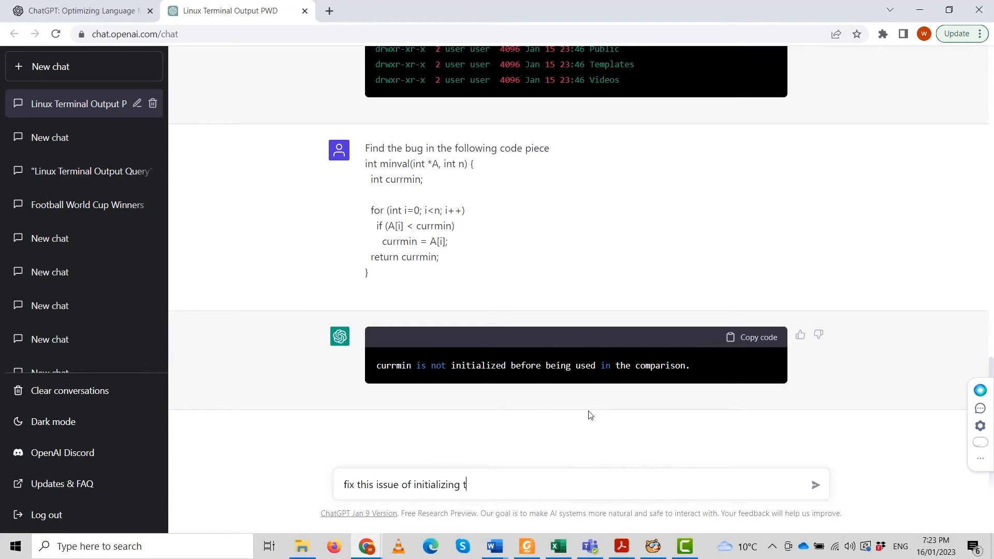
type("he")
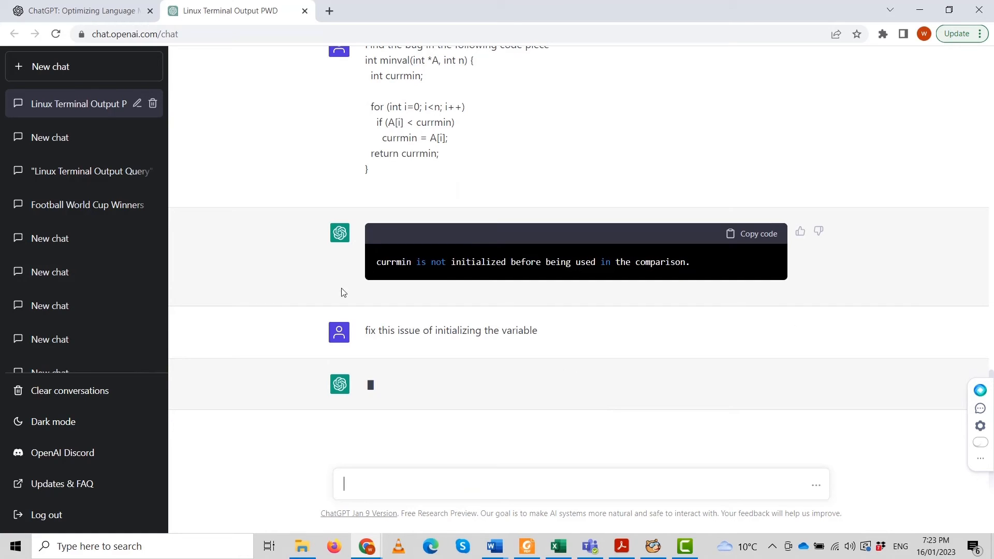
mouse_move(273, 181)
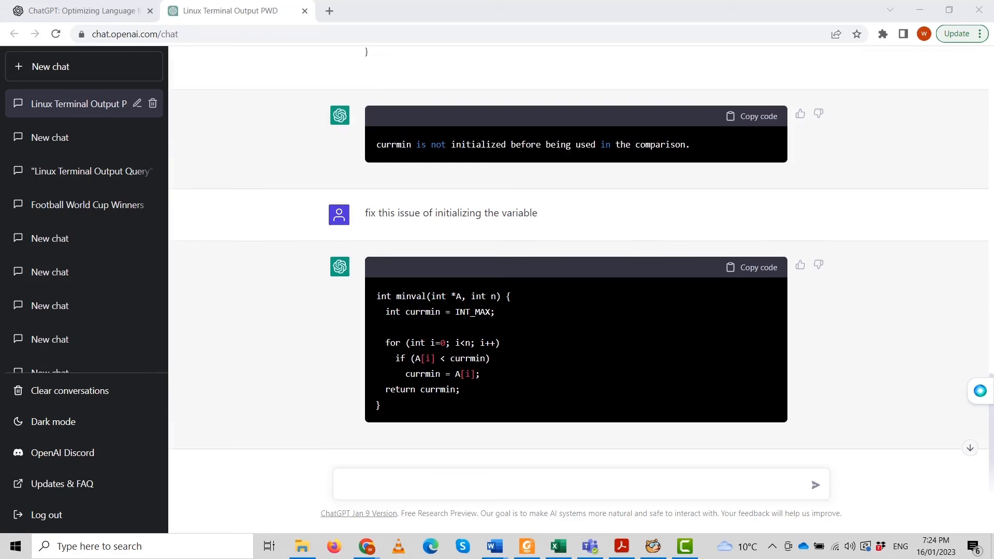
- Scroll through ChatGPT's corrected minval code initializing currmin to INT_MAX
scroll("down", 3)
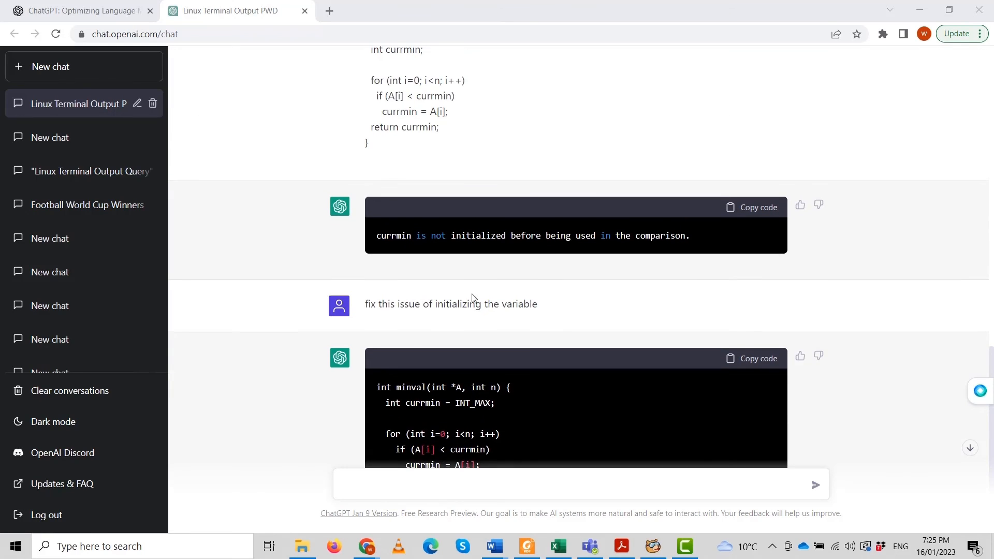
scroll("down", 3)
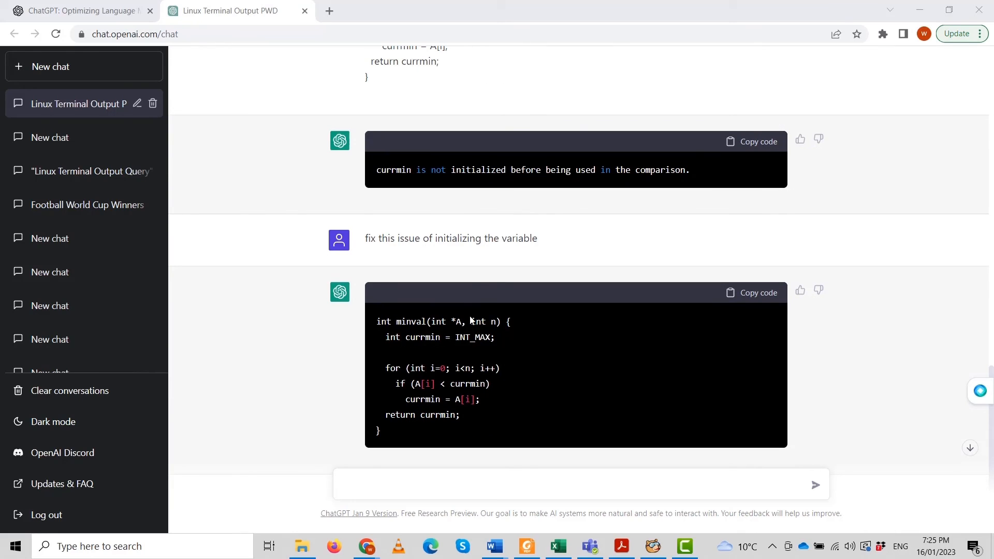